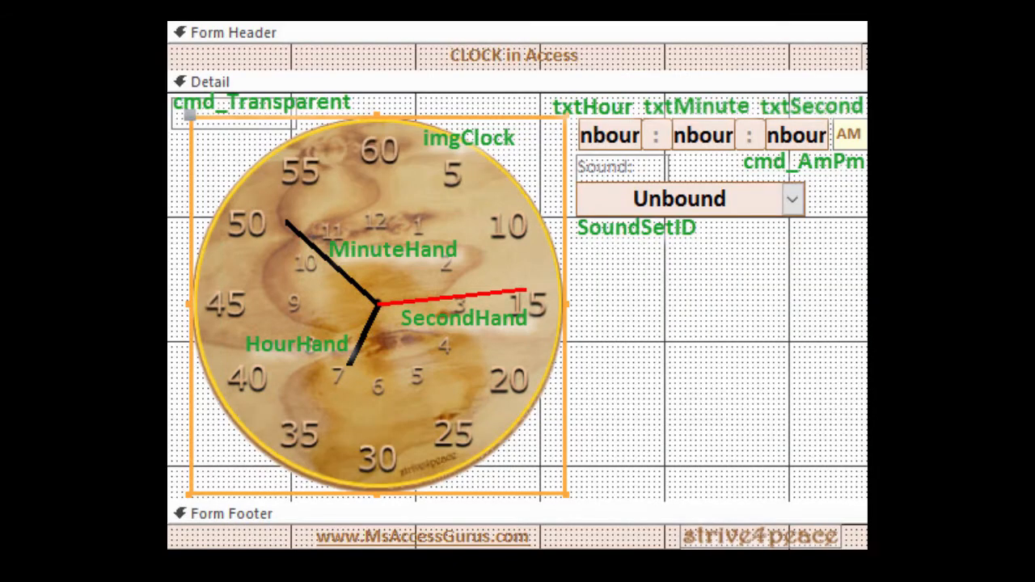
Select the SecondHand line to show its properties, including Line Slant
{"action": "left_click", "coordinate": [462, 310]}
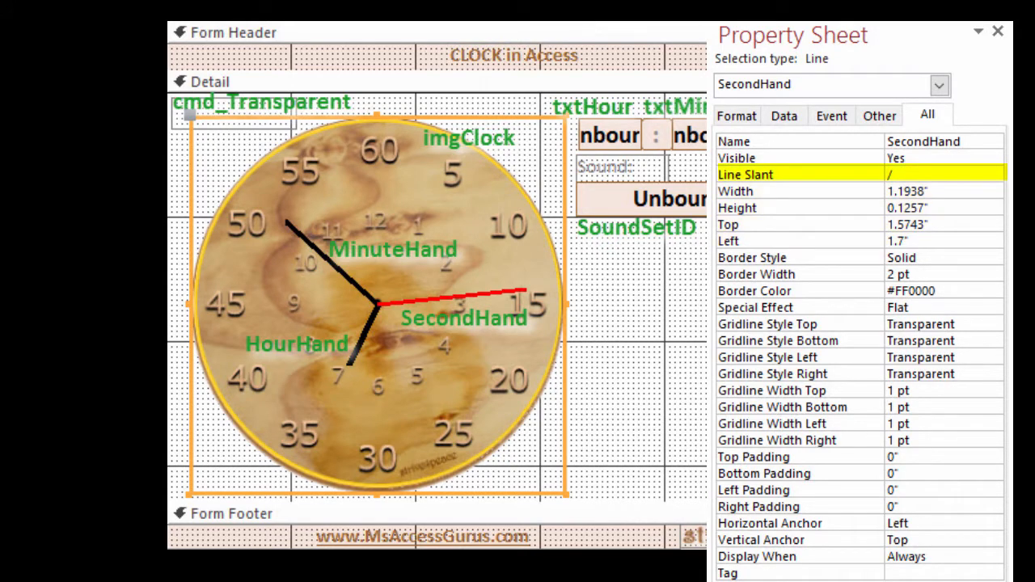
Check the SecondHand line's slant options (\ and /) and close the Property Sheet
{"action": "left_click", "coordinate": [977, 186]}
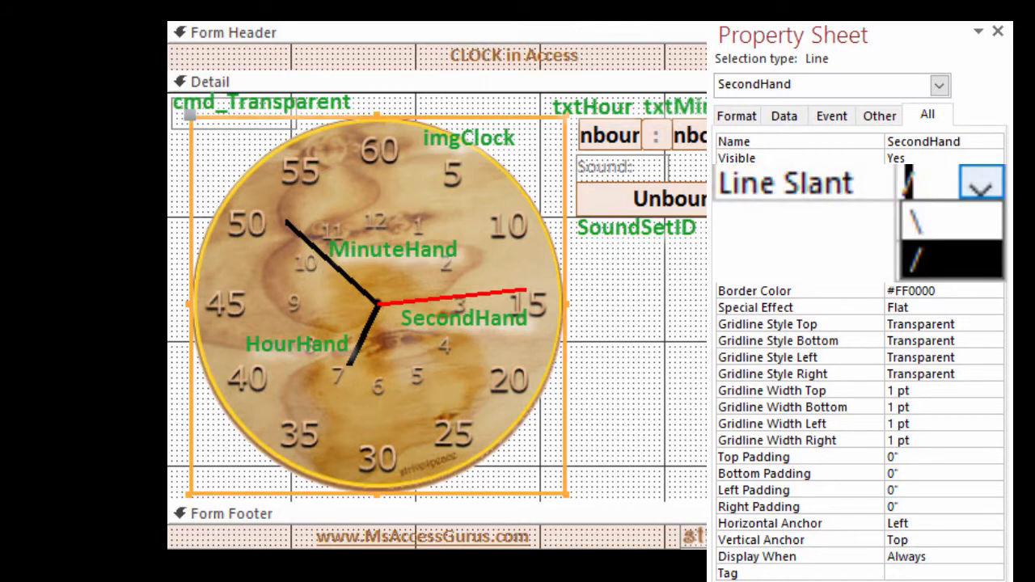
{"action": "left_click", "coordinate": [996, 32]}
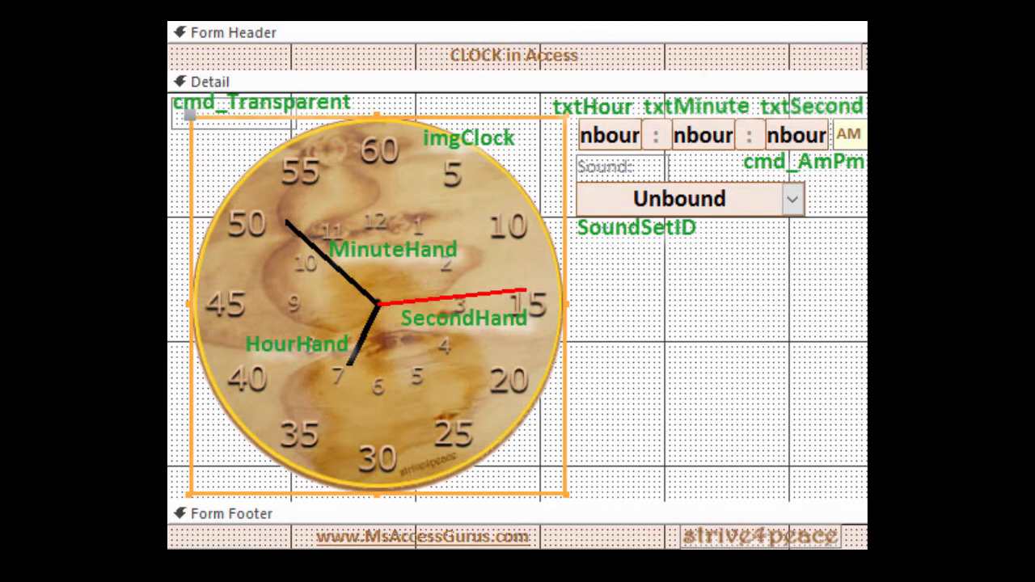
Switch the f_Clock form to Form View so the clock runs
{"action": "left_click", "coordinate": [852, 135]}
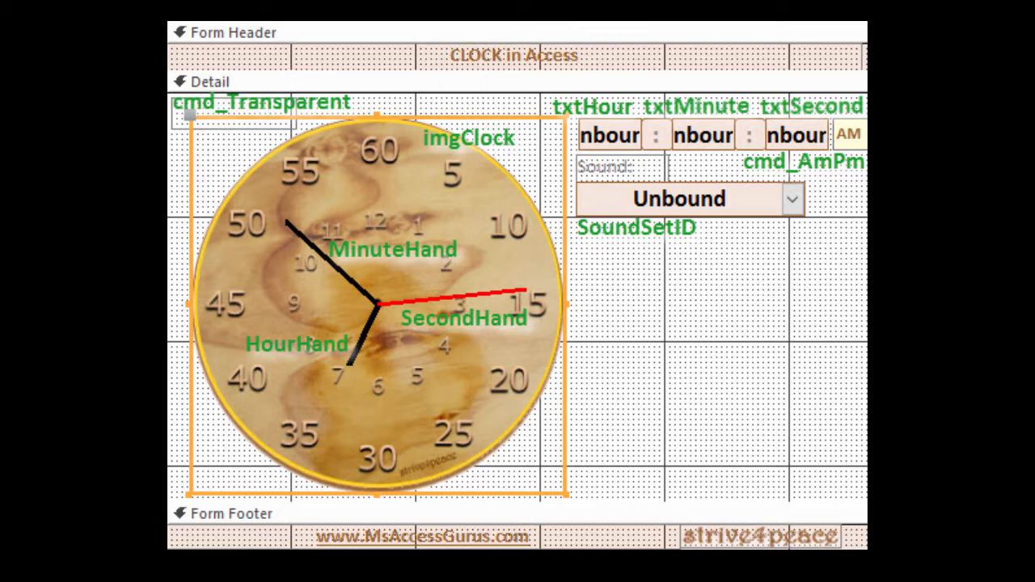
{"action": "left_click", "coordinate": [230, 120]}
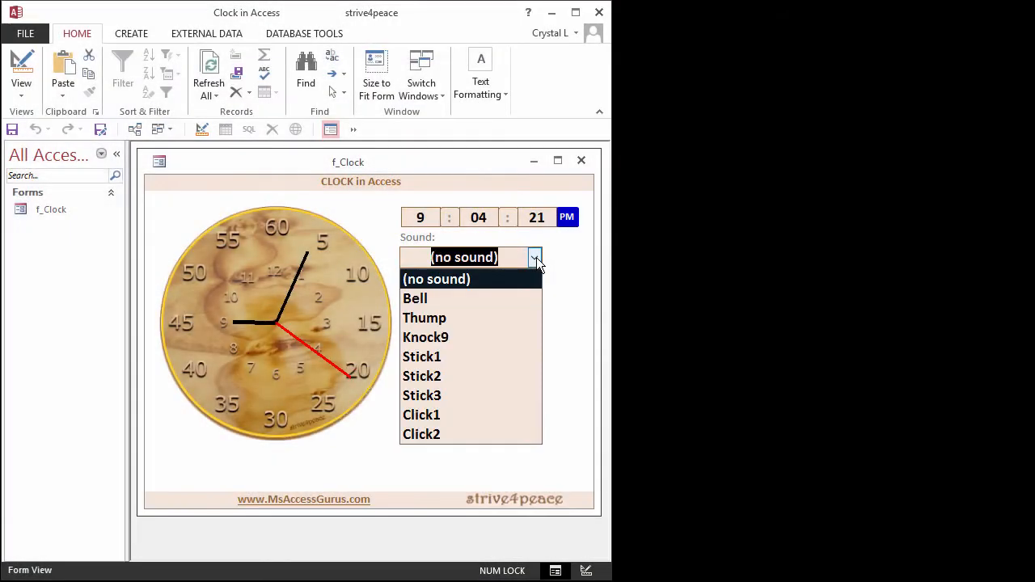
Try the Thump and Stick1 tick sounds, finishing on Click1
{"action": "left_click", "coordinate": [415, 298]}
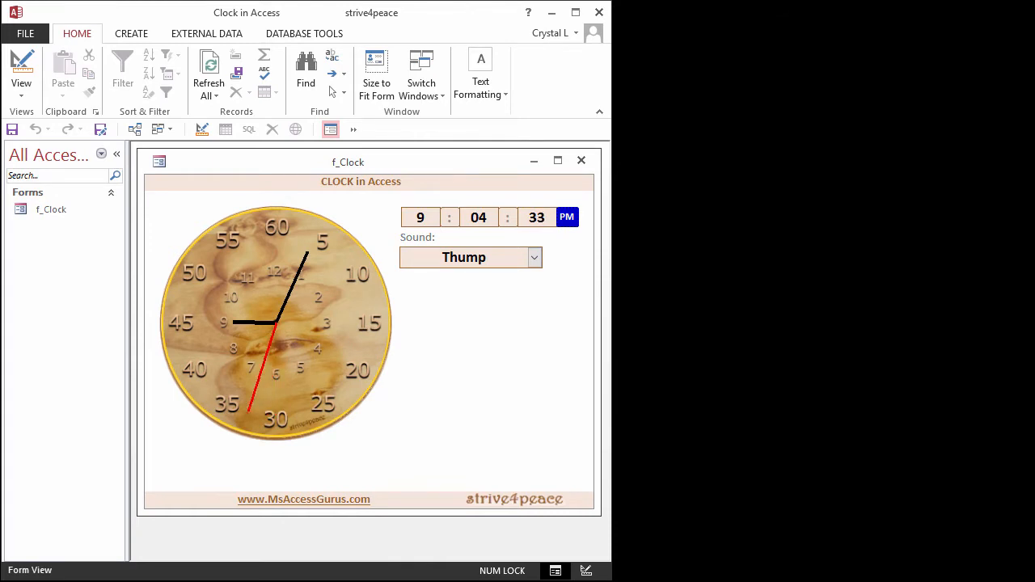
{"action": "left_click", "coordinate": [534, 258]}
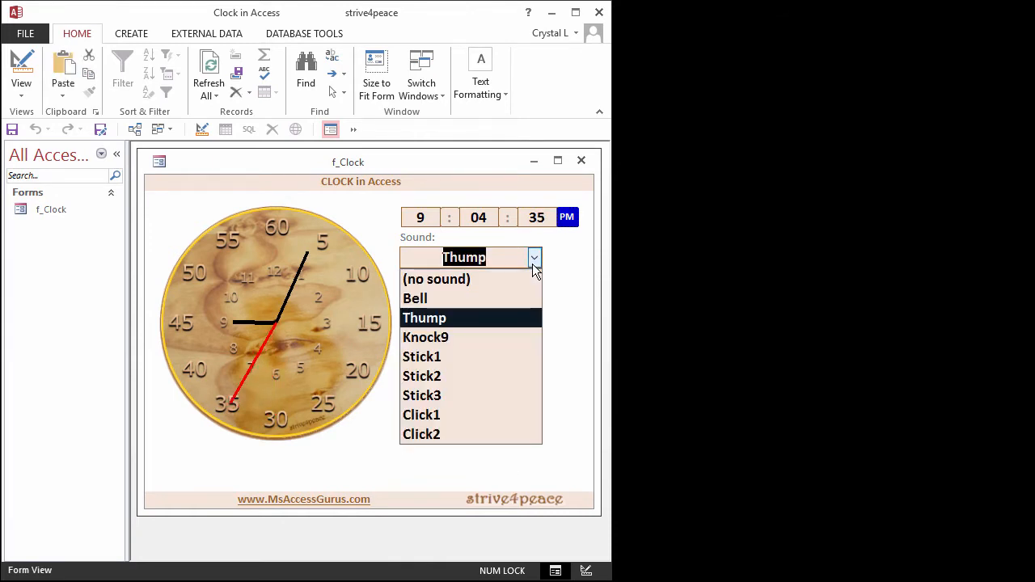
{"action": "mouse_move", "coordinate": [437, 356]}
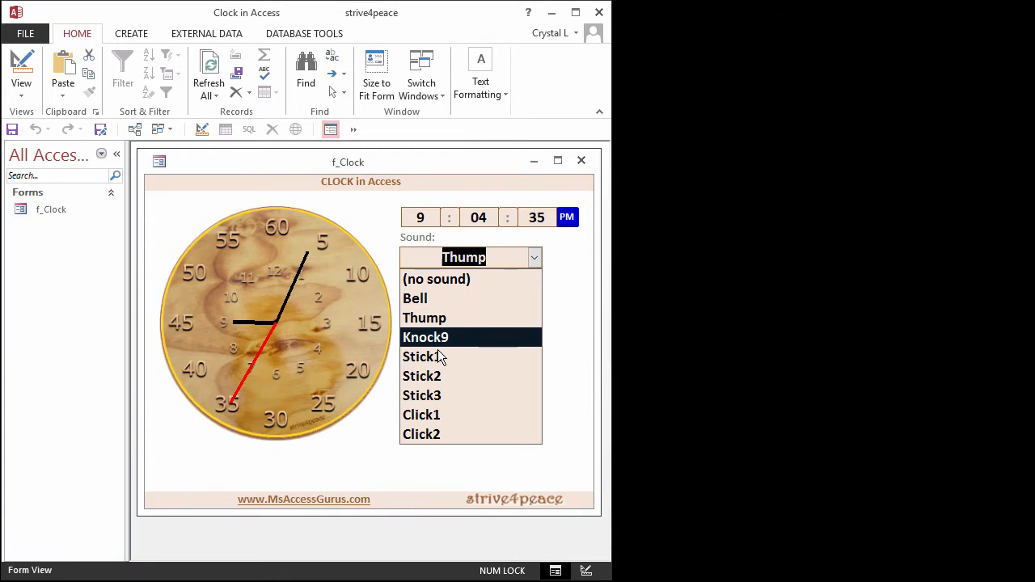
{"action": "left_click", "coordinate": [422, 357]}
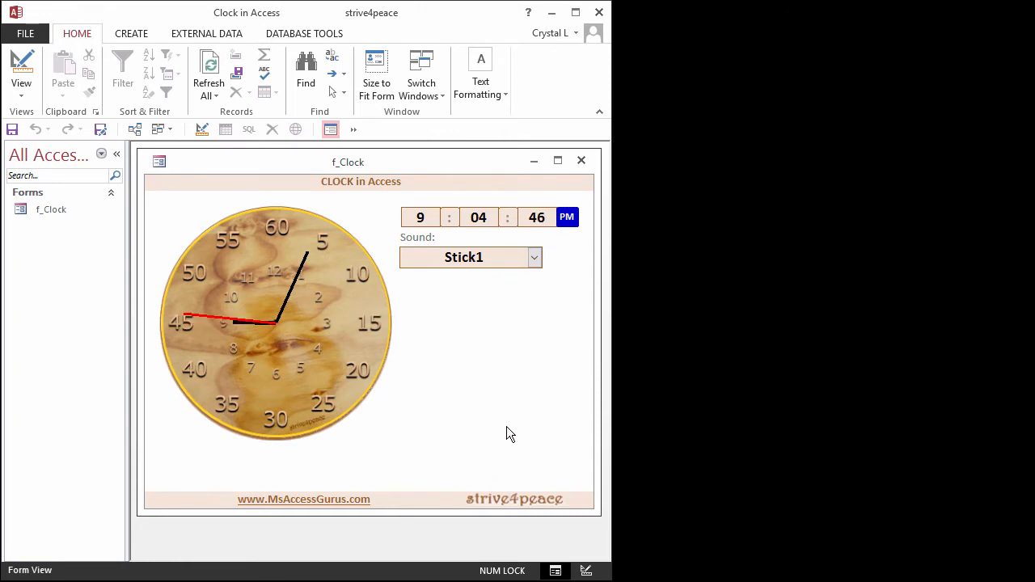
{"action": "left_click", "coordinate": [534, 258]}
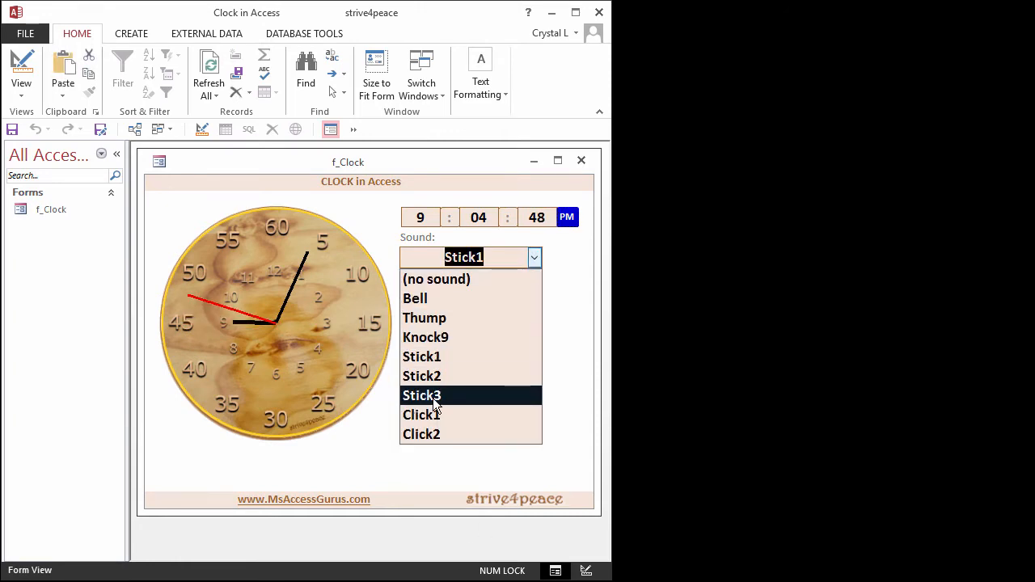
{"action": "left_click", "coordinate": [421, 415]}
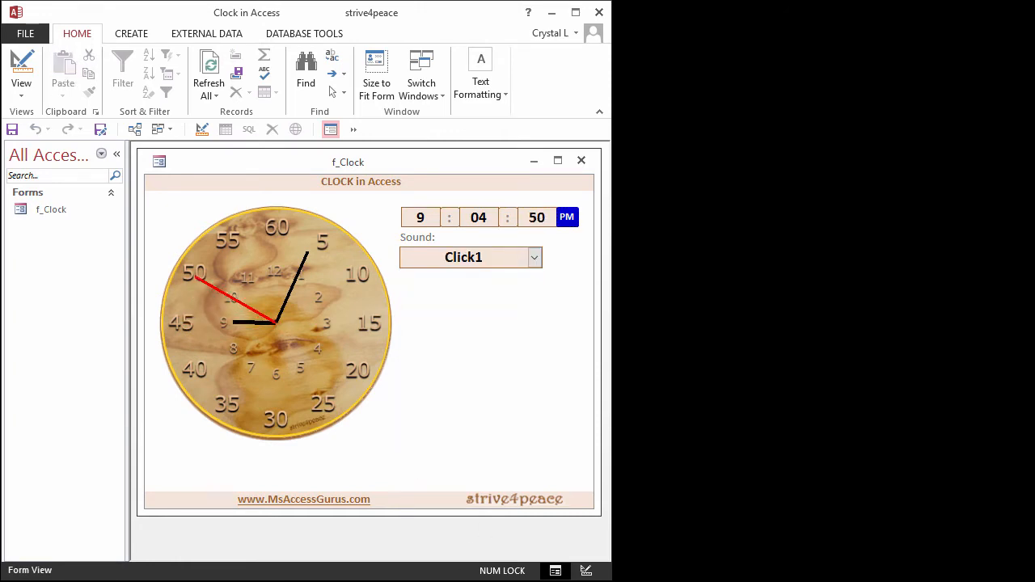